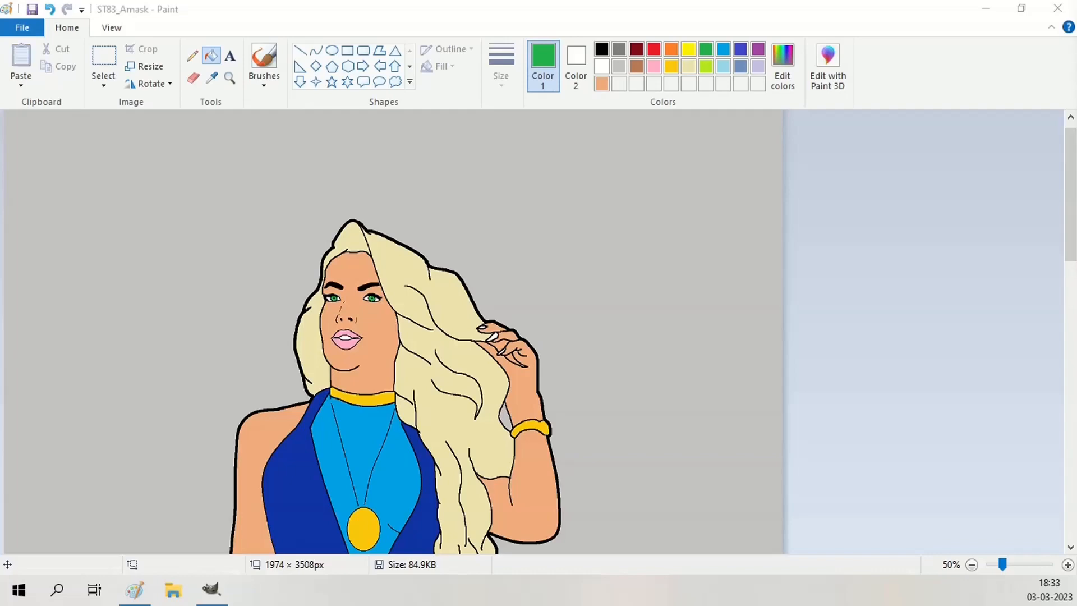
Mix a darker custom skin tone and shade the face, nose and cheeks
{"action": "left_click", "coordinate": [781, 65]}
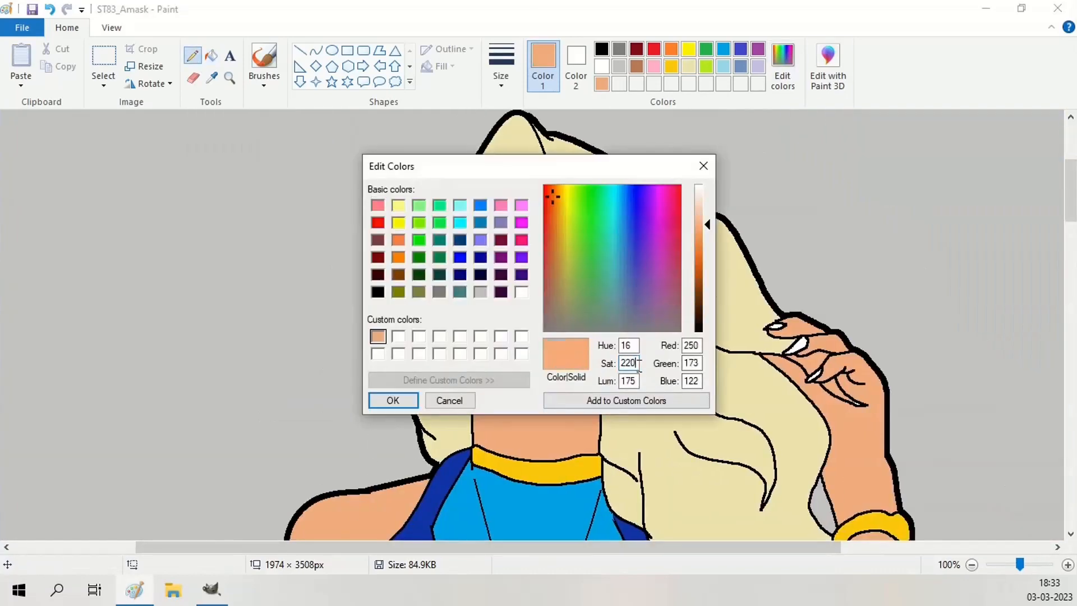
{"action": "left_click", "coordinate": [392, 400]}
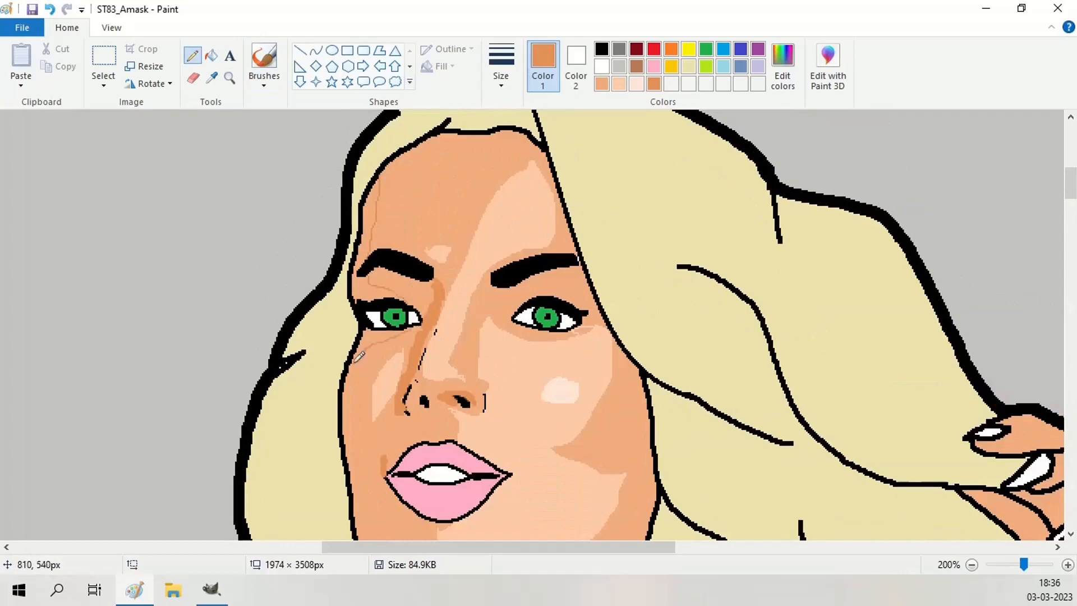
Shade the chin and neck, add white lip gloss, and fill one hair section darker gold
{"action": "scroll", "scroll_direction": "down", "scroll_amount": 3}
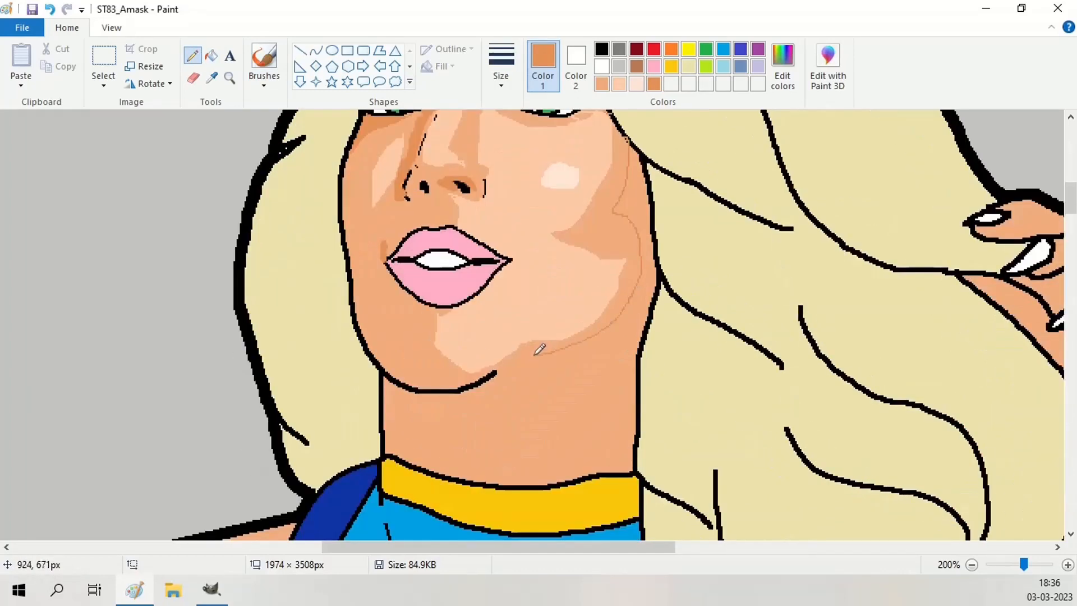
{"action": "left_click", "coordinate": [782, 66]}
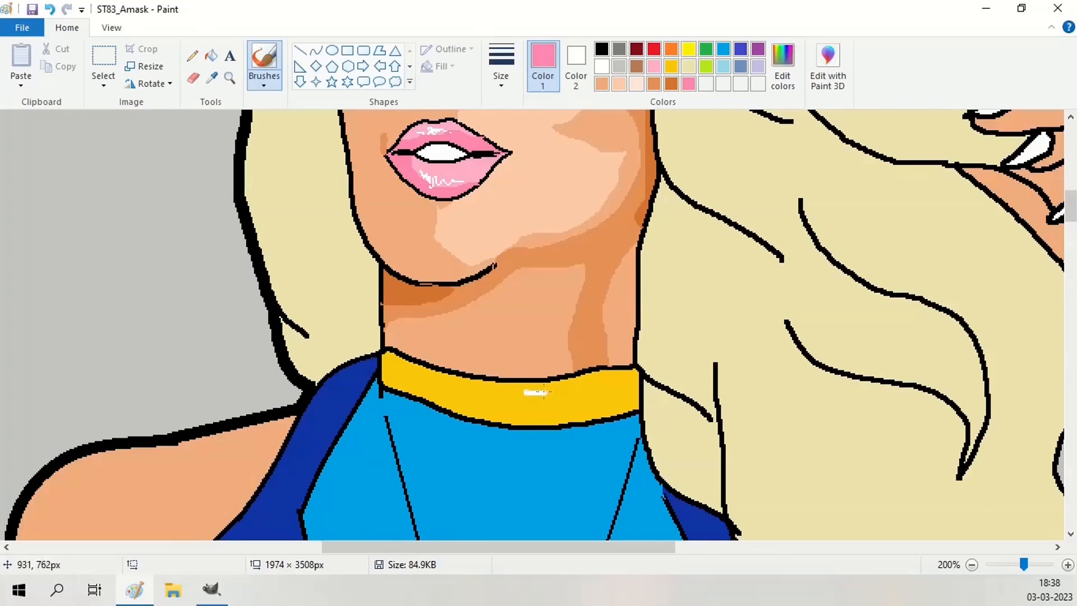
{"action": "left_click", "coordinate": [616, 391]}
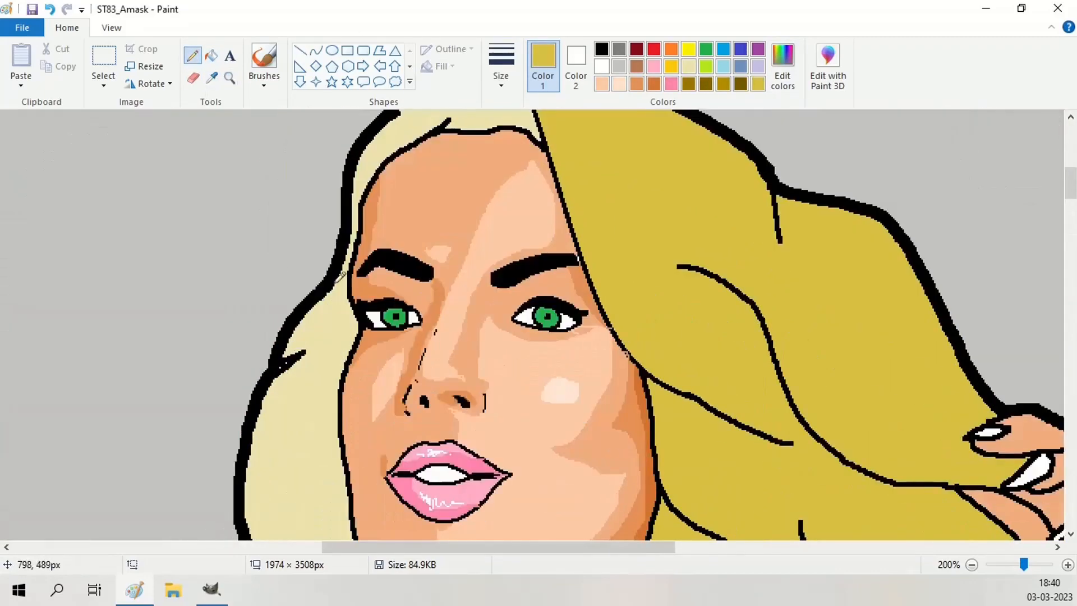
Mix custom golds for pale hair streaks and shade the left arm darker
{"action": "left_click", "coordinate": [782, 67]}
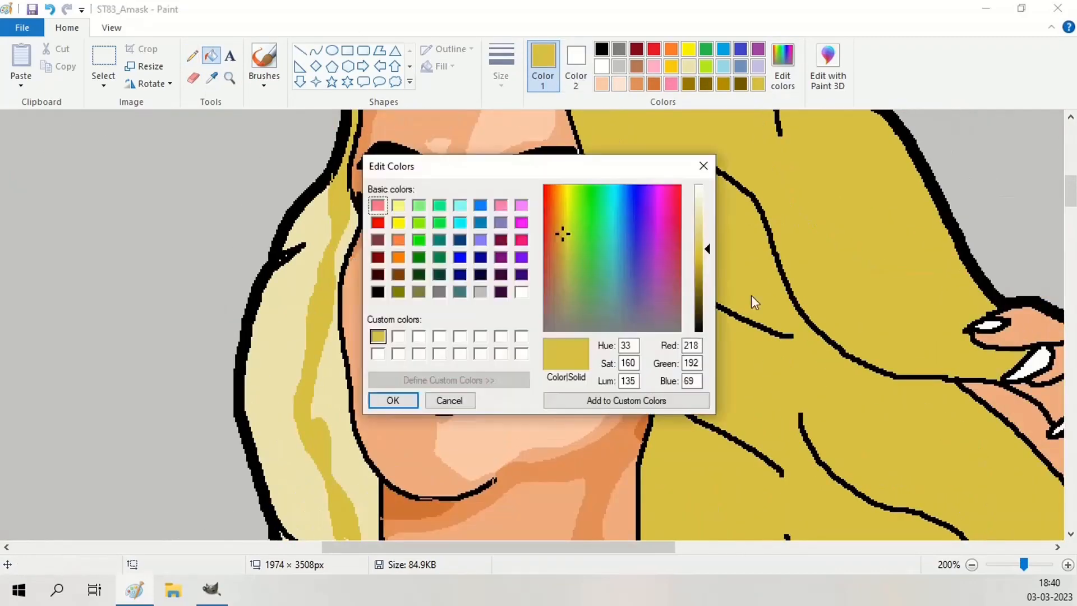
{"action": "left_click", "coordinate": [392, 400]}
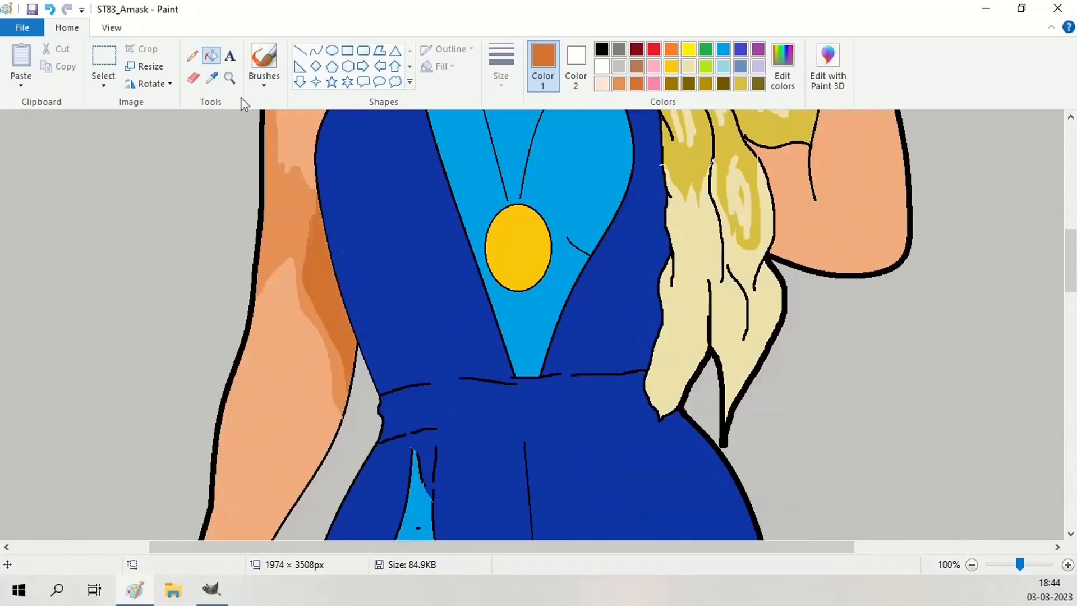
Brush dark olive hair shadows and peach shading on the hand resting on the hair
{"action": "scroll", "scroll_direction": "down", "scroll_amount": 3}
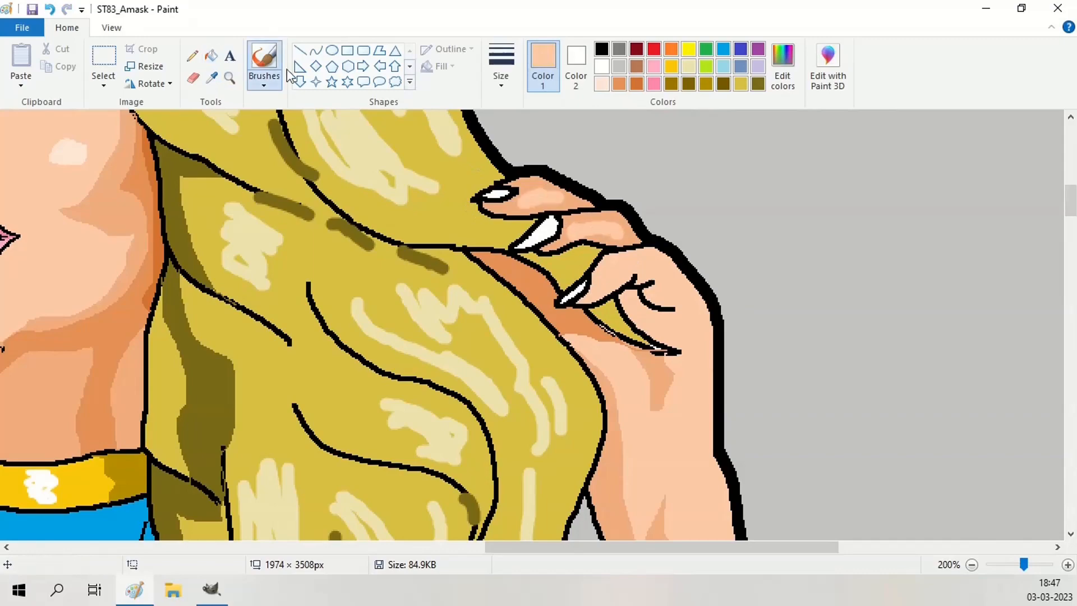
{"action": "left_click", "coordinate": [782, 67]}
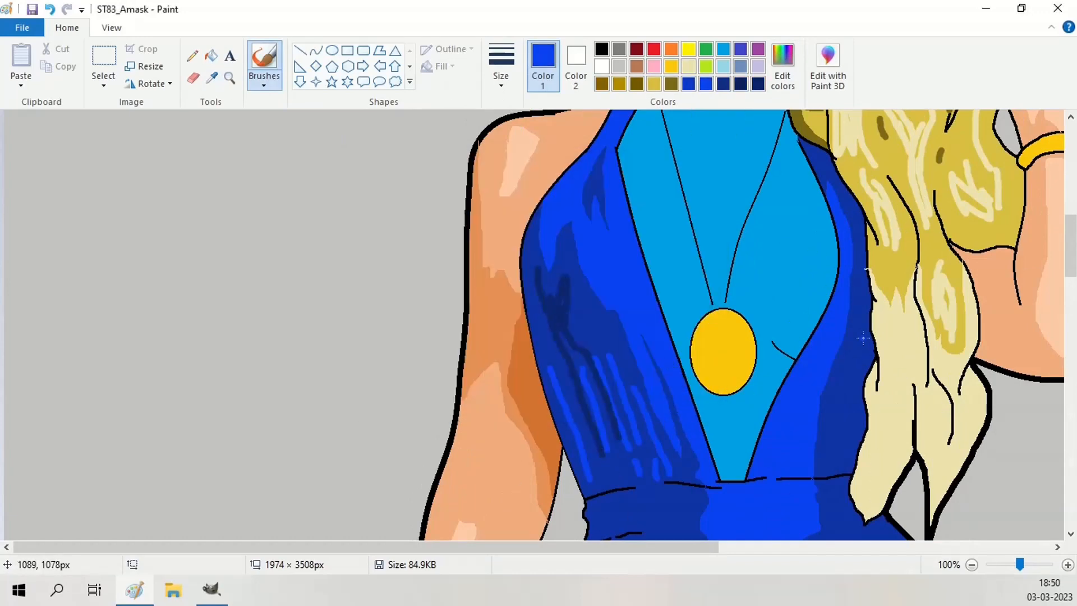
Brush darker and brighter blue shading onto the dress bodice and waist
{"action": "left_click", "coordinate": [971, 564]}
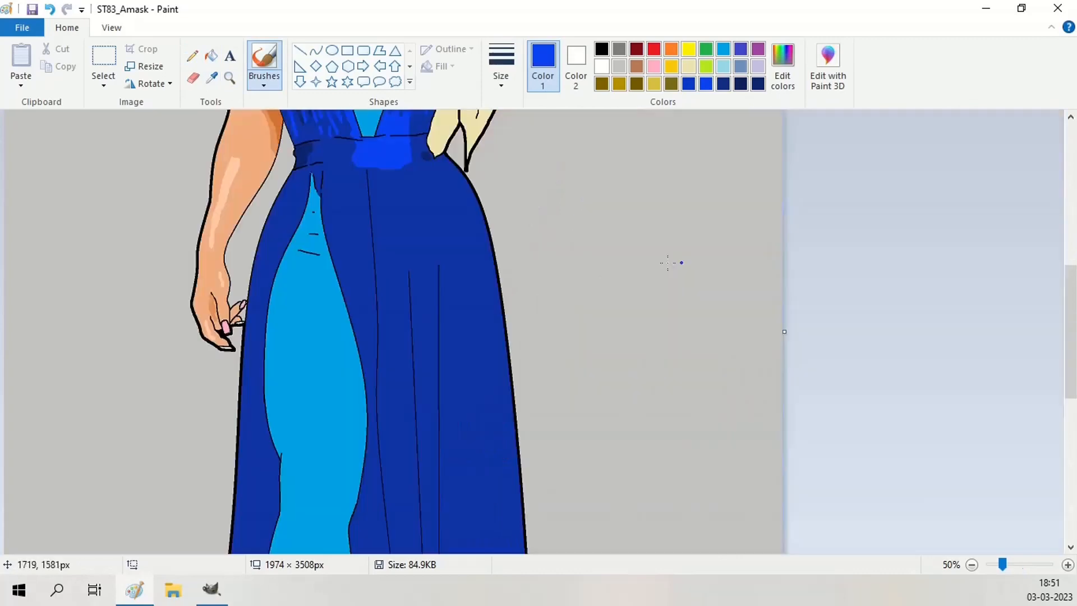